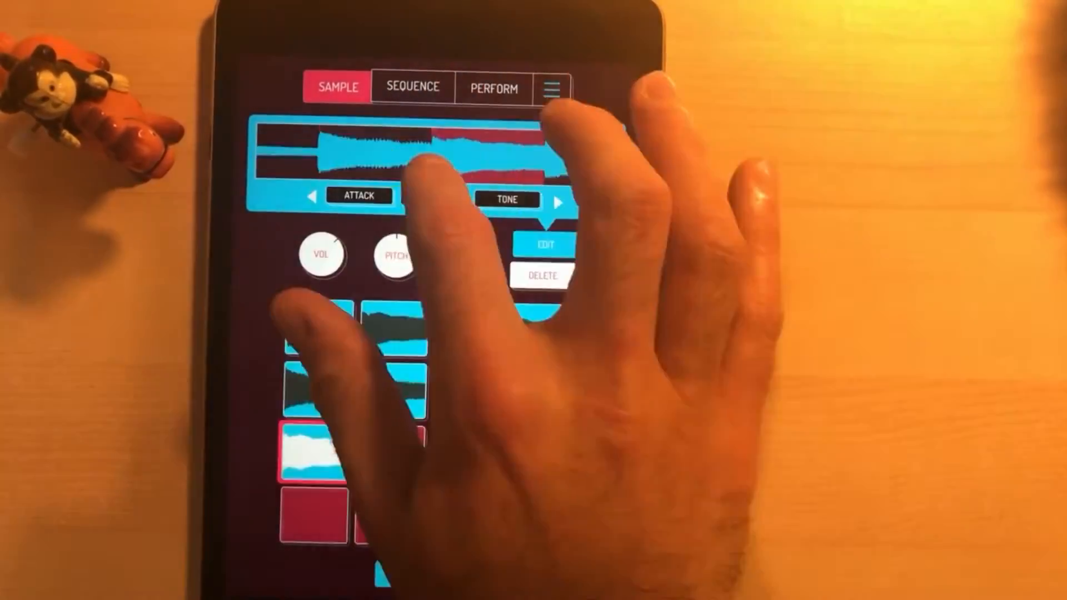
Chop the final slice of the sample onto a pad, filling all sixteen pads of bank A
left_click(541, 452)
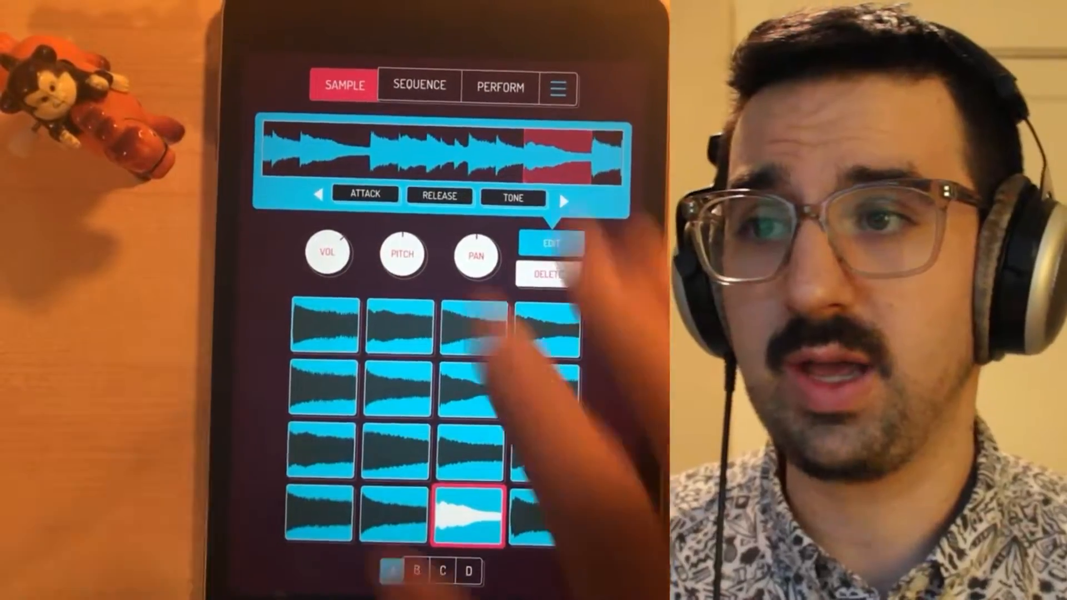
In the SEQUENCE tab, tap tempo to raise the BPM from 92 to 95.8
left_click(418, 86)
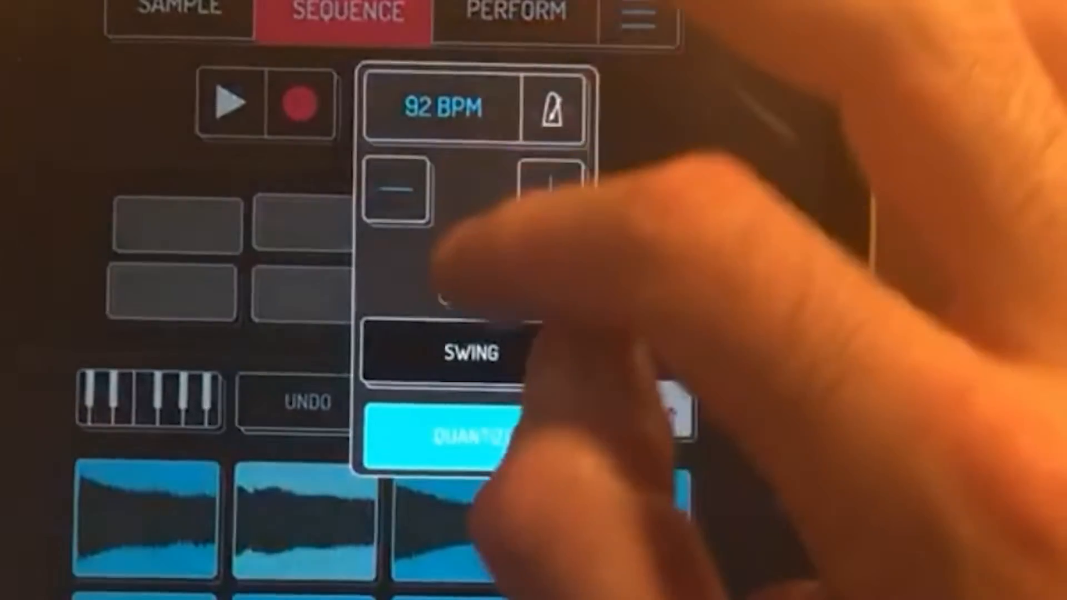
left_click(550, 191)
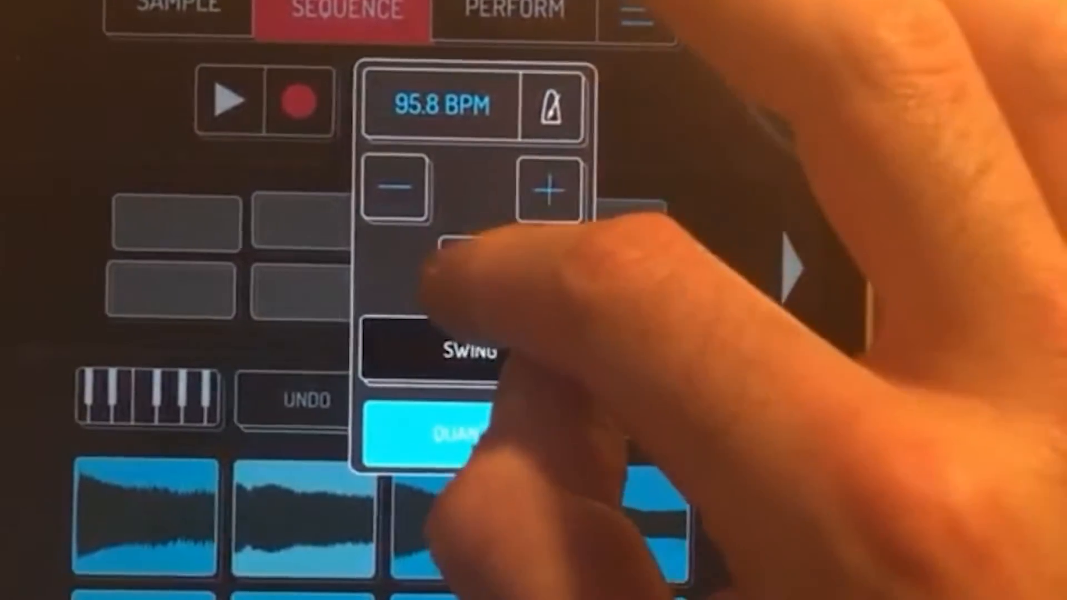